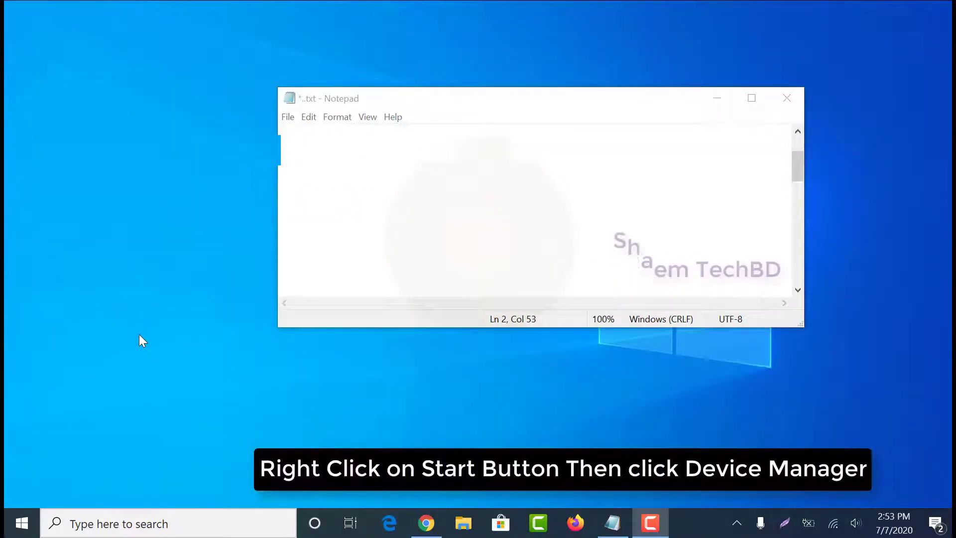
Open Device Manager from the Start button's right-click Quick Link menu
{"action": "right_click", "coordinate": [22, 524]}
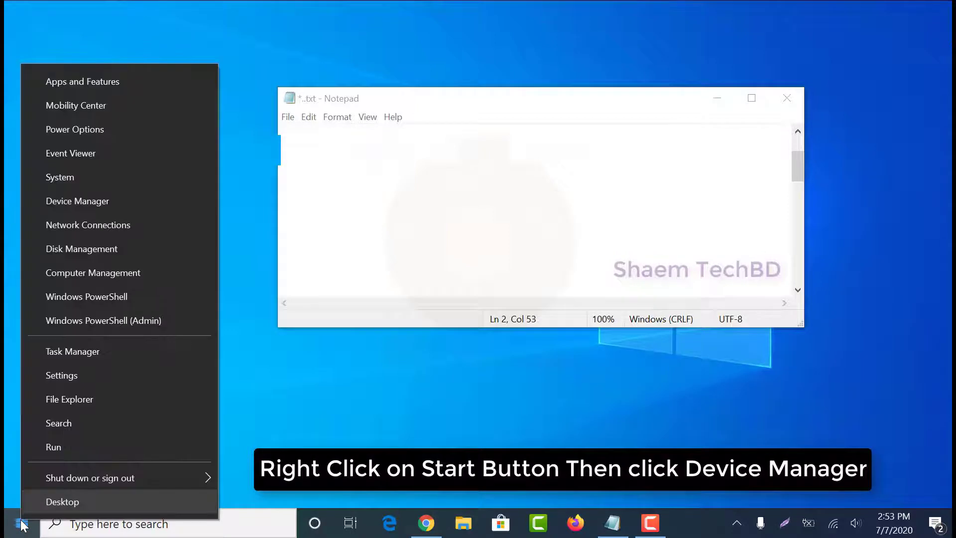
{"action": "mouse_move", "coordinate": [77, 201]}
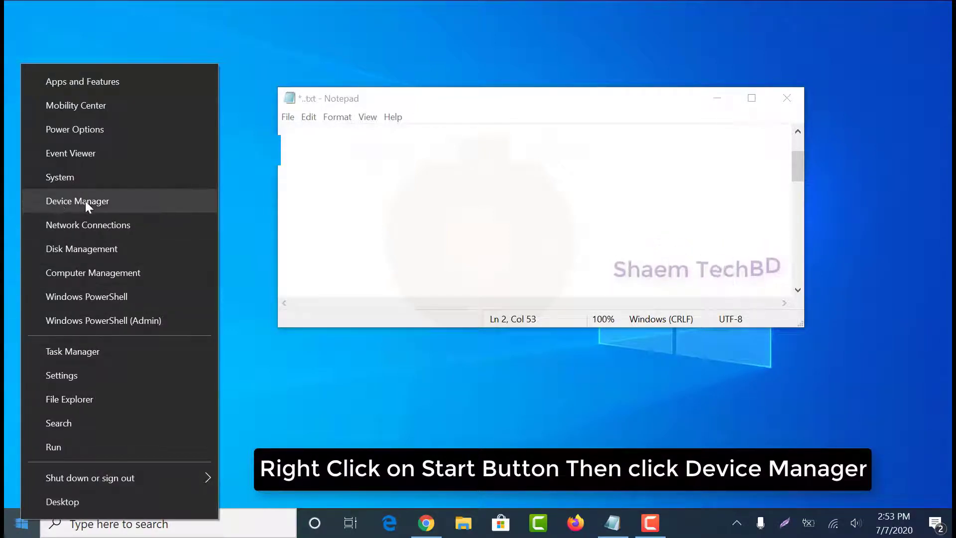
{"action": "left_click", "coordinate": [78, 200]}
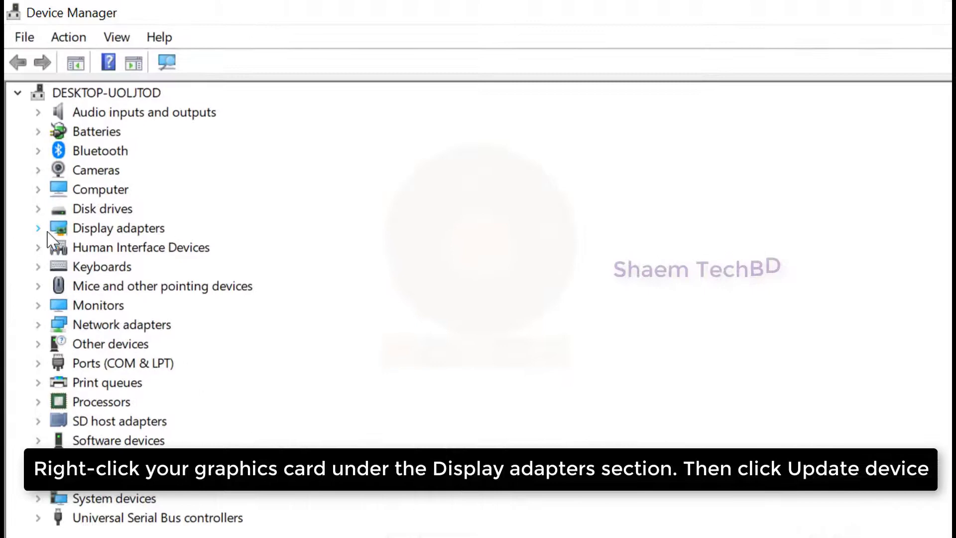
Expand Display adapters and bring up the Intel(R) HD Graphics Family context menu
{"action": "left_click", "coordinate": [37, 228]}
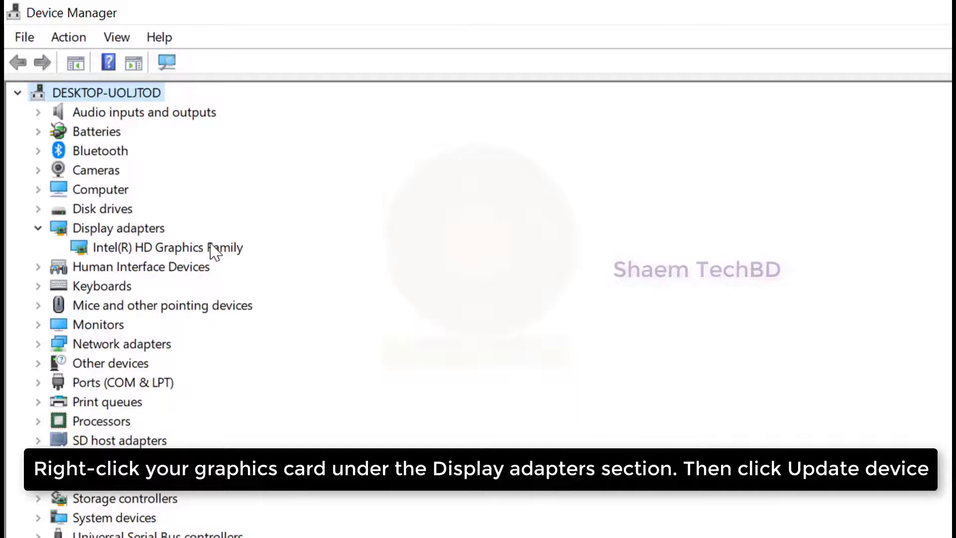
{"action": "right_click", "coordinate": [152, 247]}
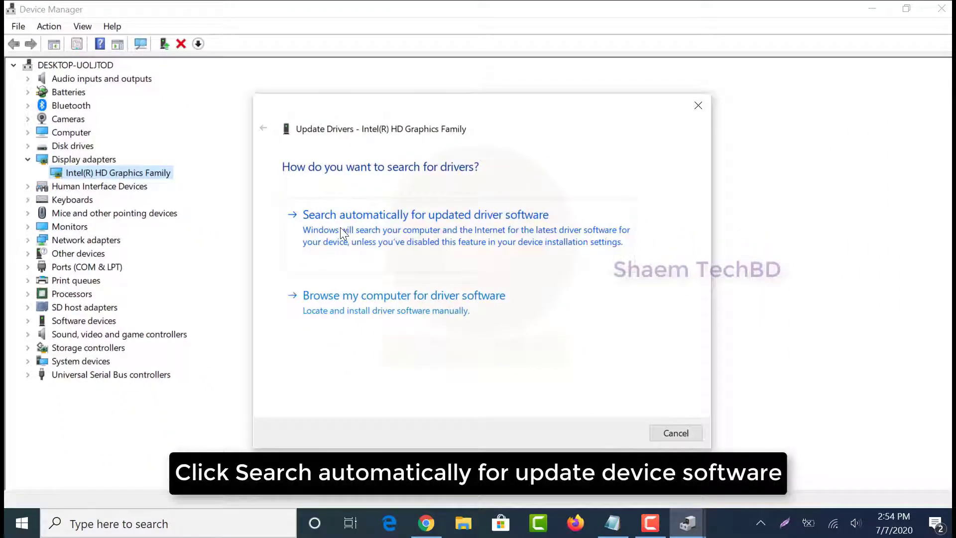
Search automatically for updated graphics drivers and close the 'best driver already installed' result
{"action": "left_click", "coordinate": [425, 214]}
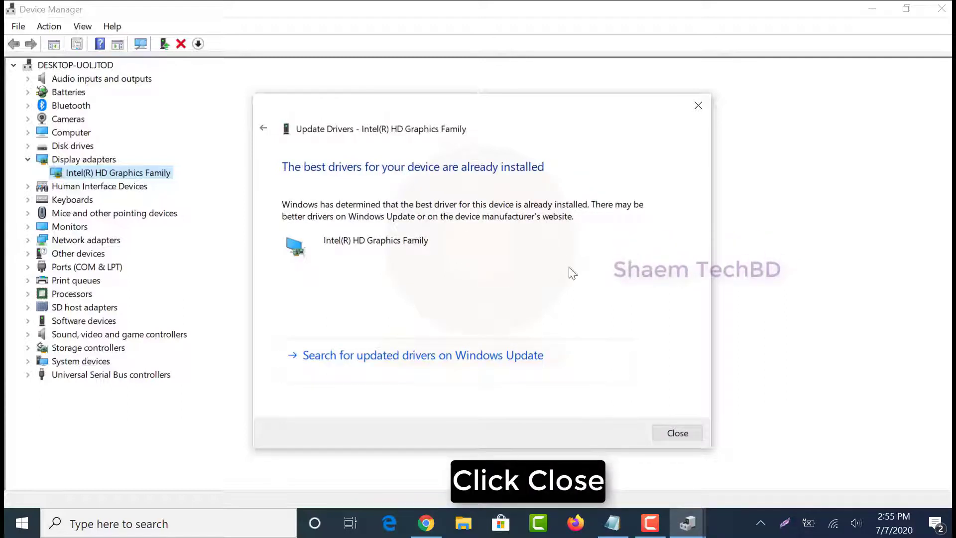
{"action": "left_click", "coordinate": [677, 432]}
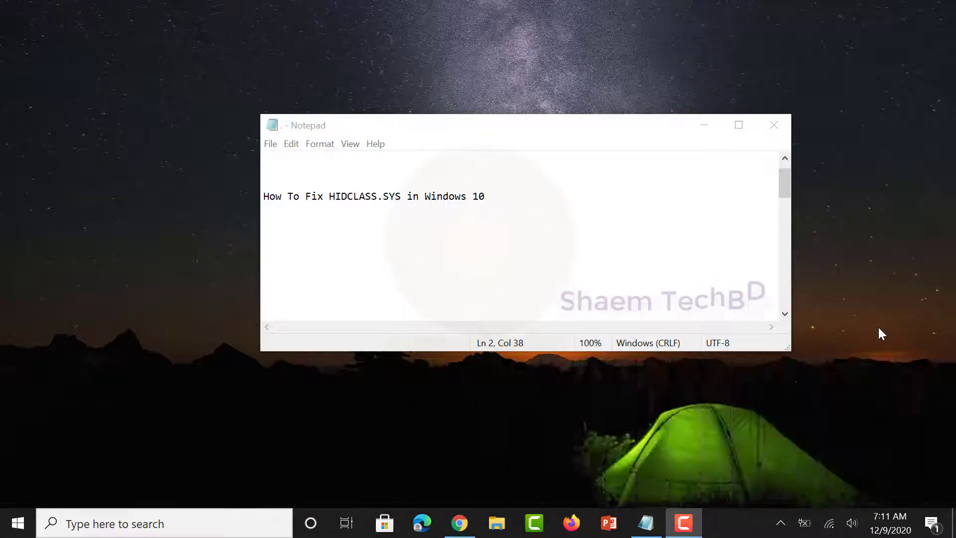
Search for 'cmd' and run Command Prompt as administrator
{"action": "left_click", "coordinate": [165, 523]}
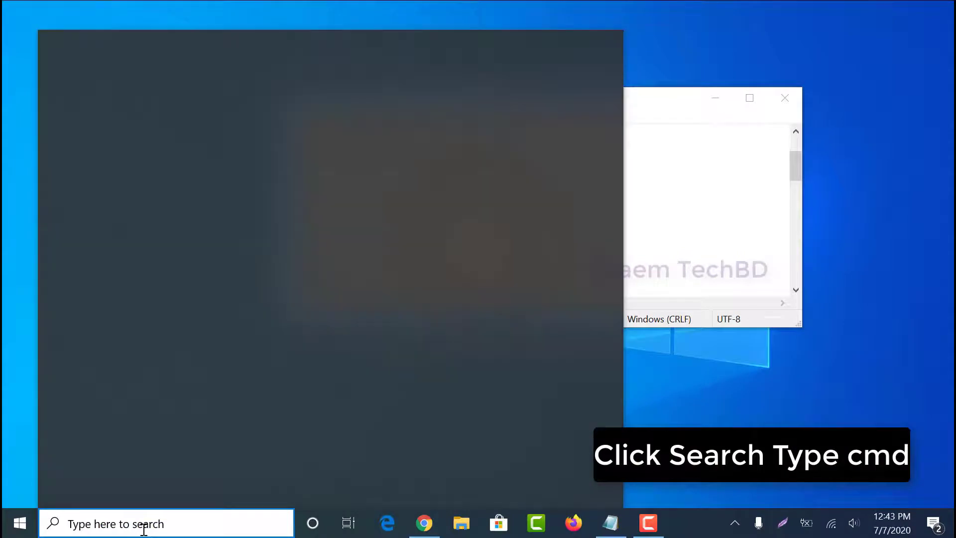
{"action": "type", "text": "cmd"}
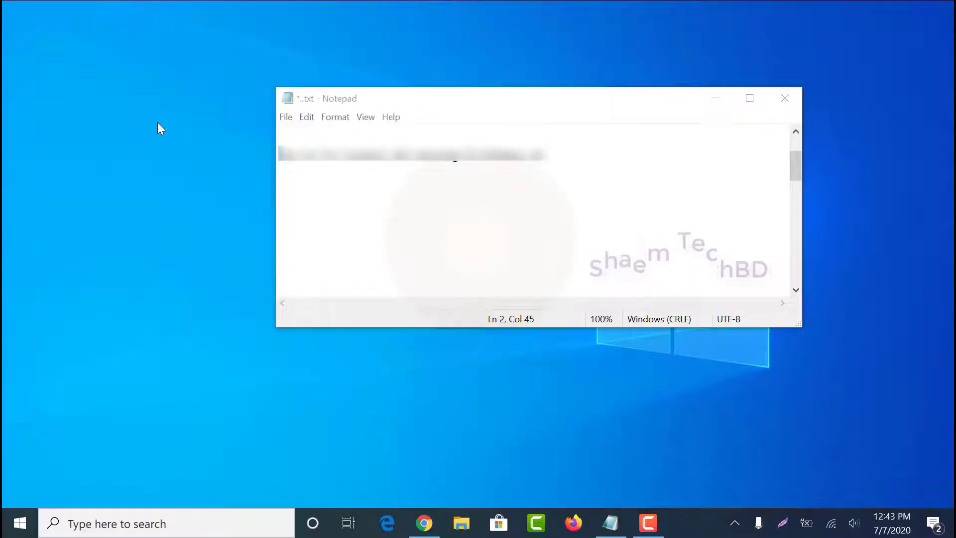
{"action": "left_click", "coordinate": [684, 523]}
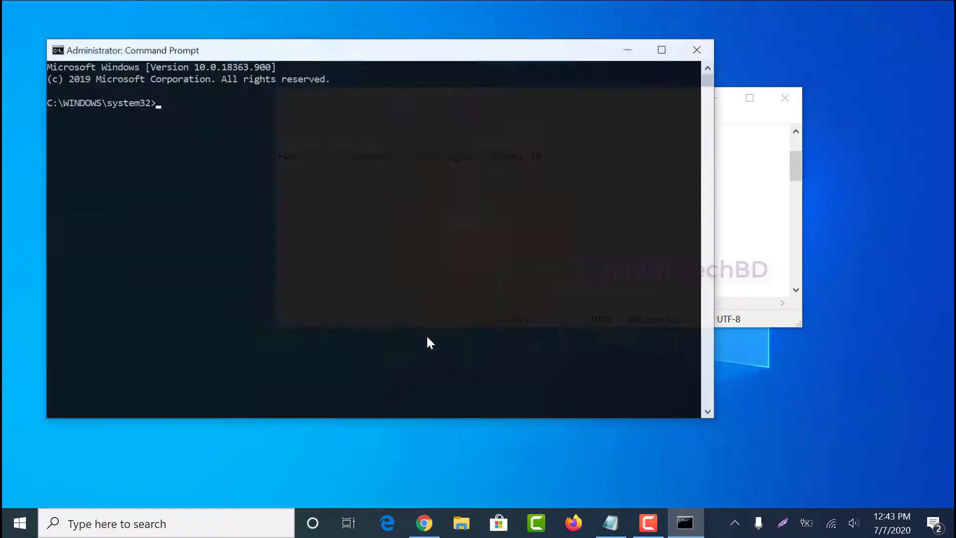
Maximize the administrator Command Prompt and enter 'sfc /scannow' at the prompt
{"action": "left_click", "coordinate": [661, 50]}
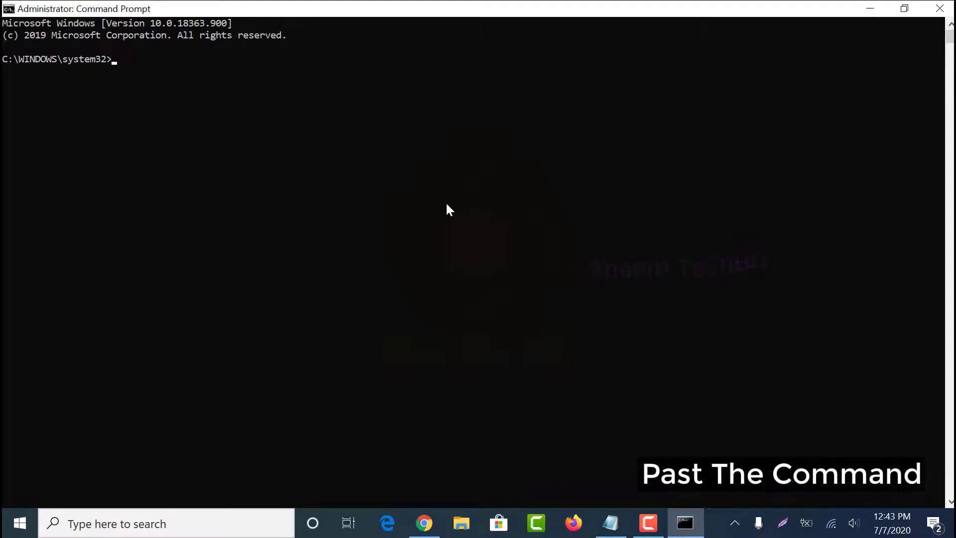
{"action": "type", "text": "sfc /scannow"}
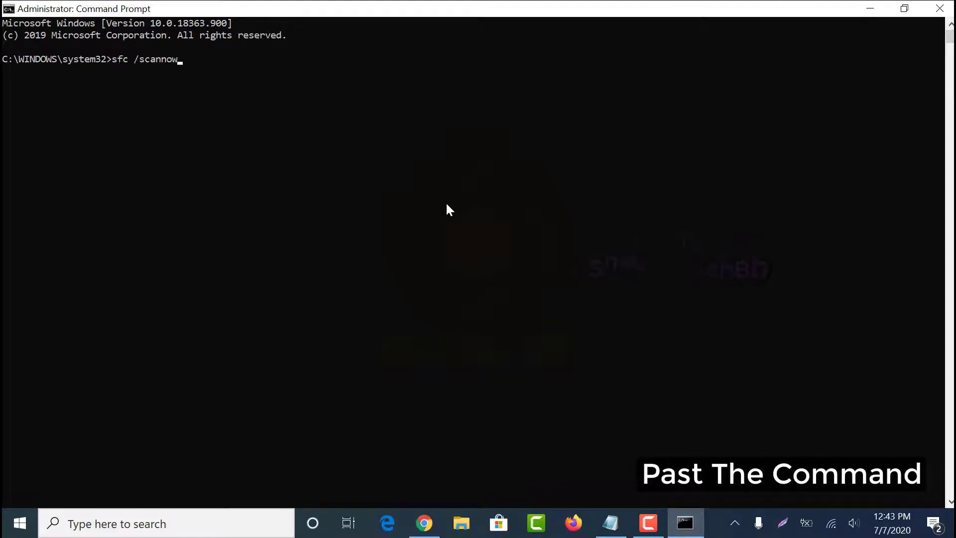